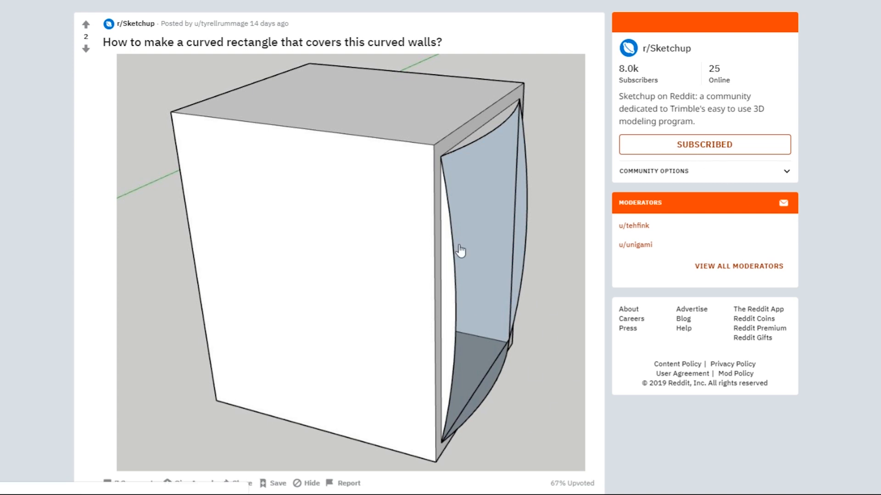
pyautogui.moveTo(533, 158)
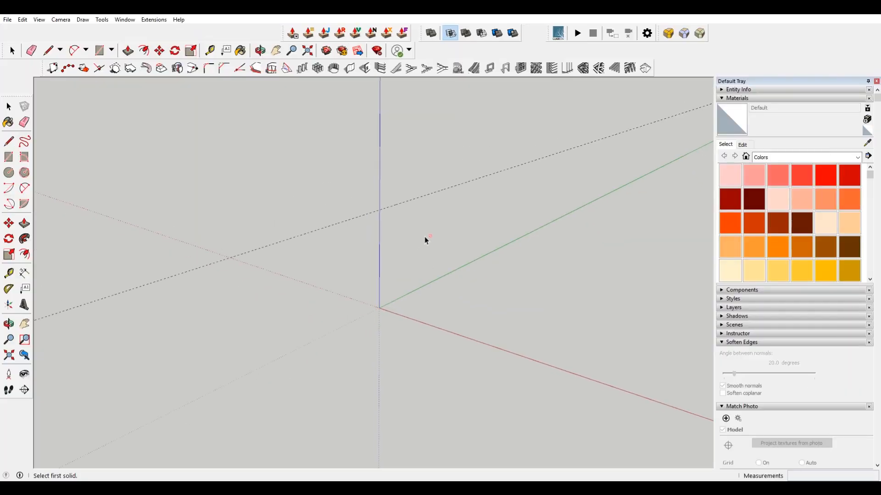
# Carve a rectangle from the origin into a flat lens face with two 2-point arcs and group it.
pyautogui.click(98, 49)
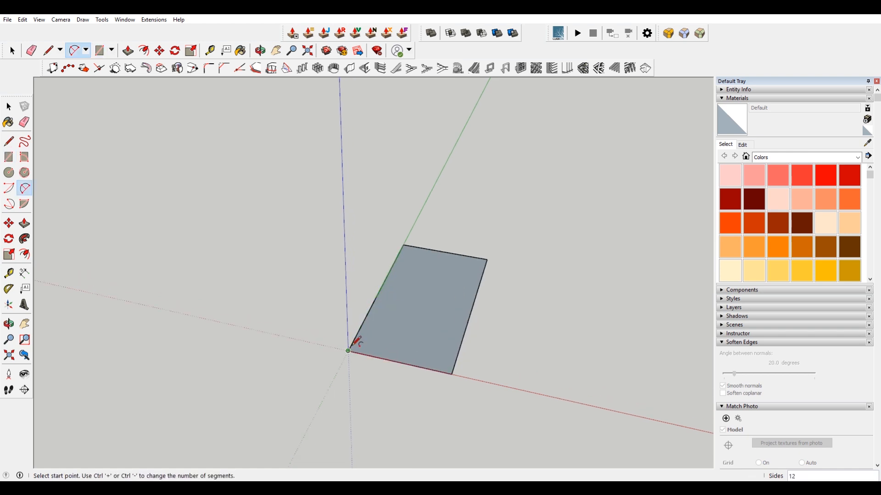
pyautogui.click(209, 50)
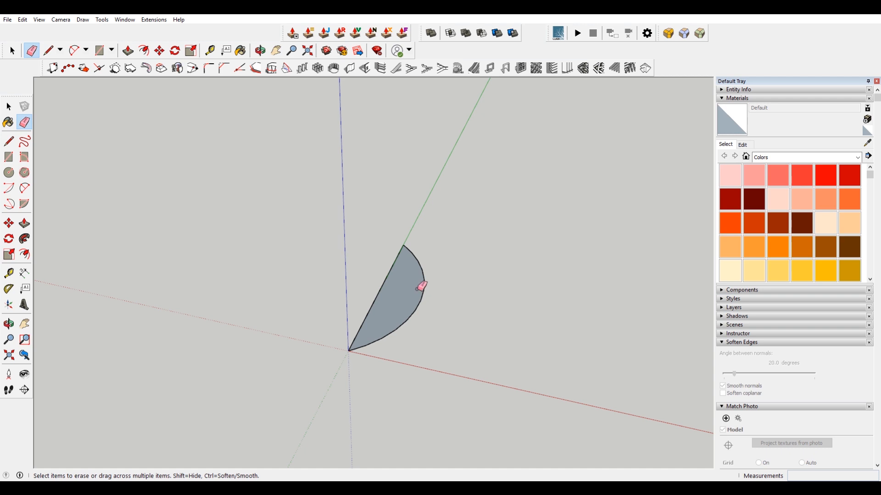
pyautogui.click(75, 49)
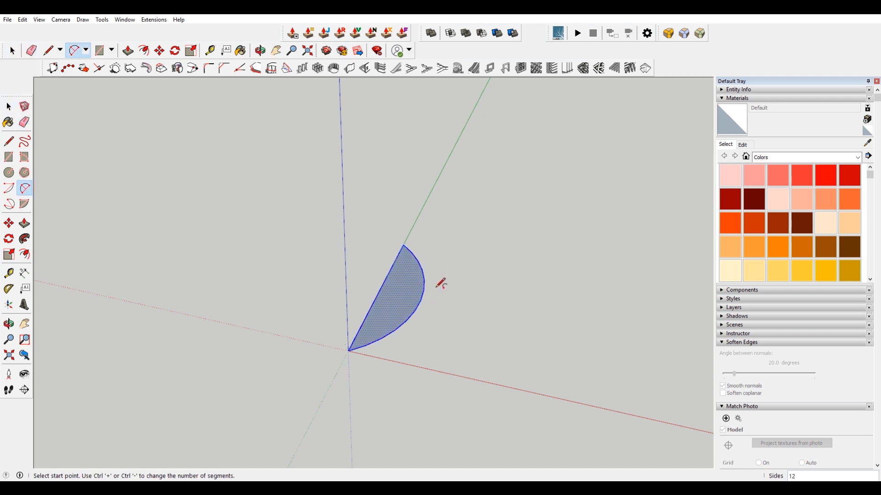
pyautogui.click(175, 51)
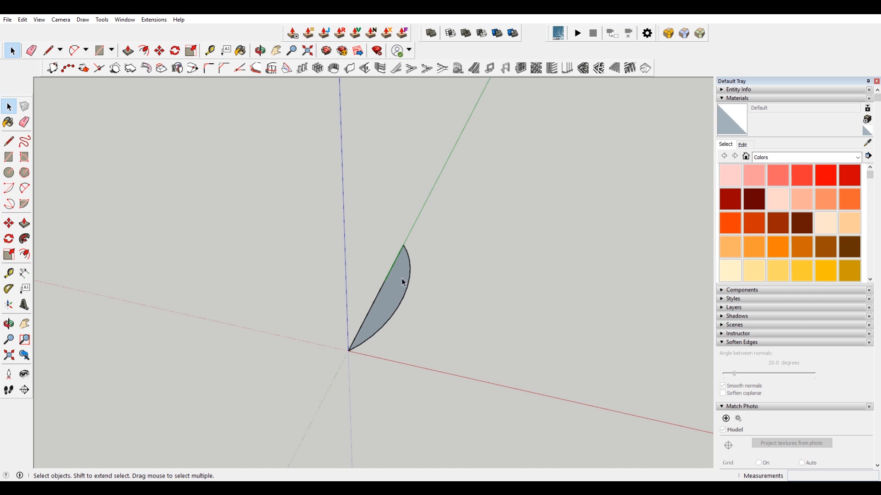
pyautogui.rightClick(401, 282)
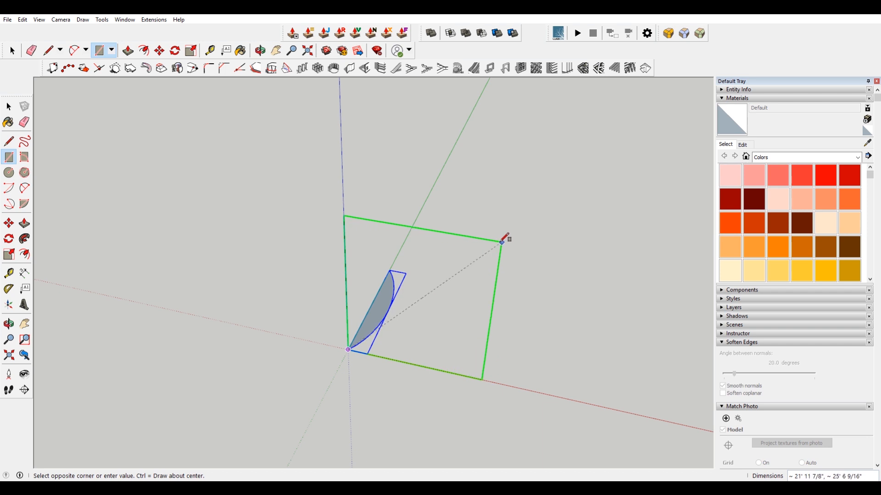
# Build an upright lens face on a vertical rectangle from the origin and group it.
pyautogui.click(501, 241)
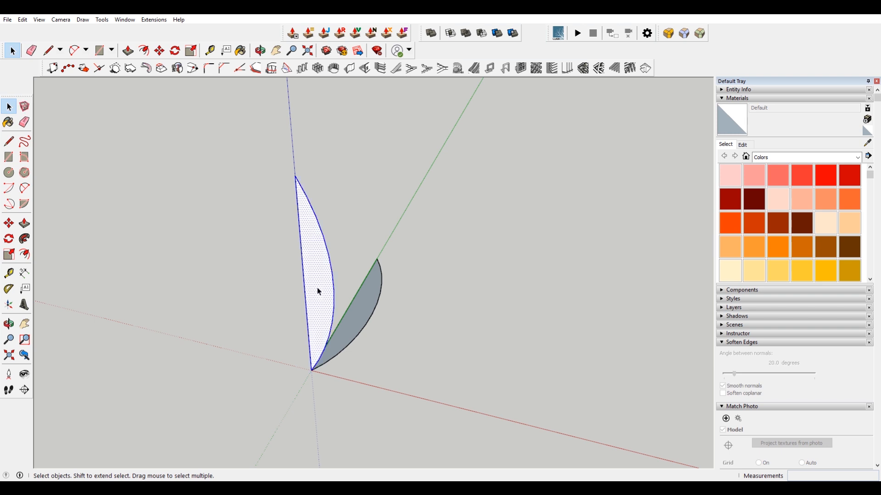
pyautogui.rightClick(318, 291)
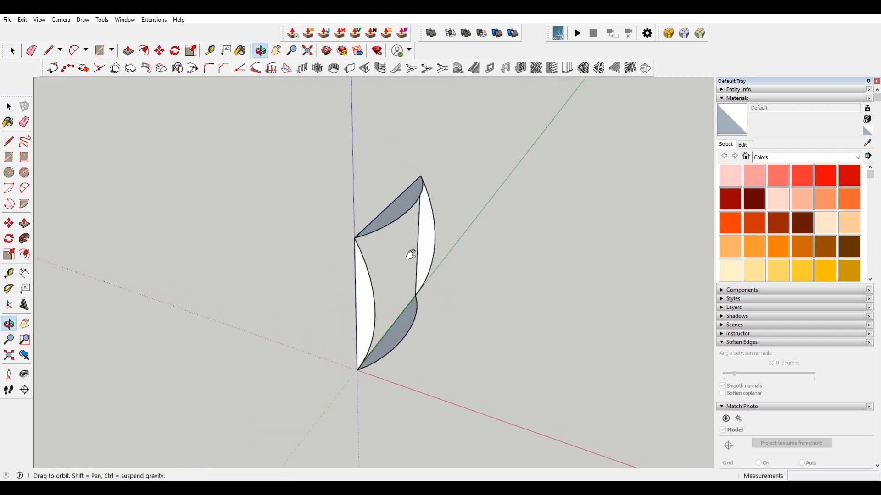
# Arrange four lens arcs into a frame and select the top flat and upright lenses together.
pyautogui.moveTo(410, 253); pyautogui.dragTo(399, 202)
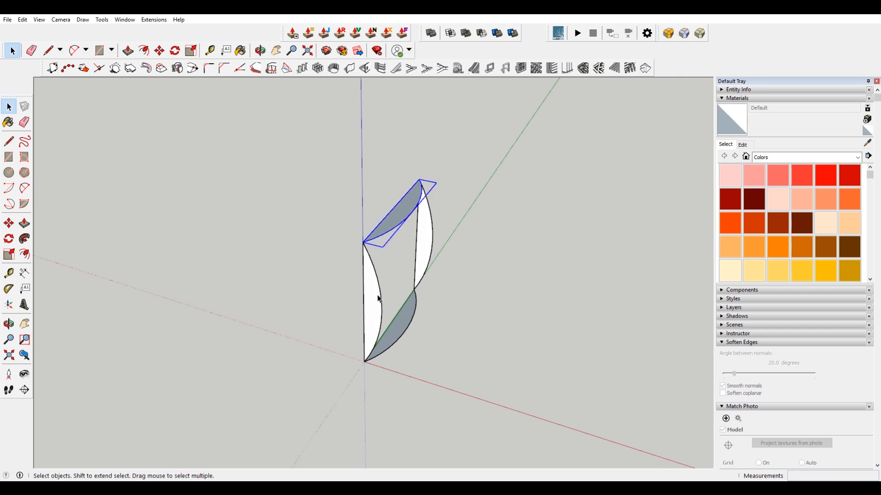
pyautogui.click(373, 311)
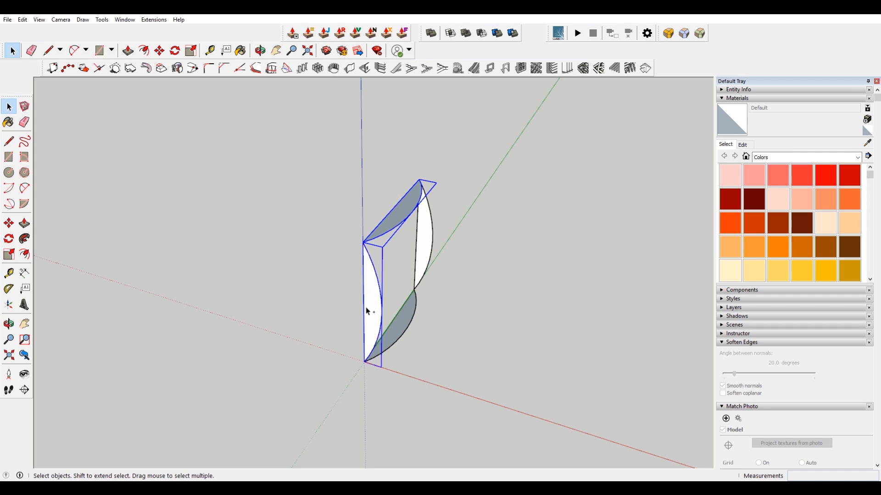
pyautogui.moveTo(391, 246)
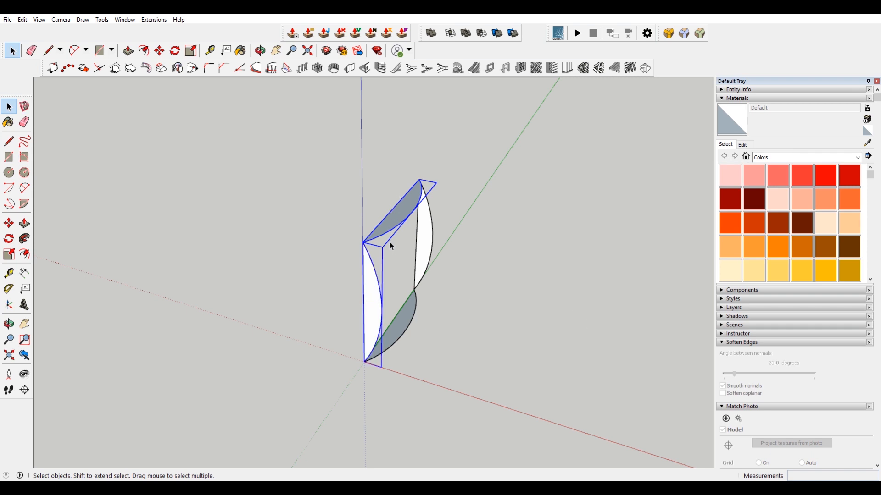
pyautogui.click(159, 50)
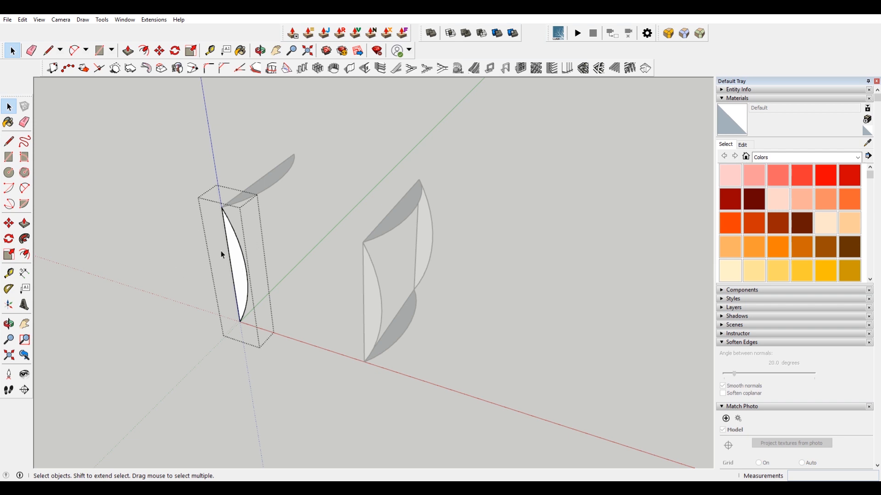
# Push/Pull the upright and flat lens copies into two crossing curved solids.
pyautogui.click(127, 51)
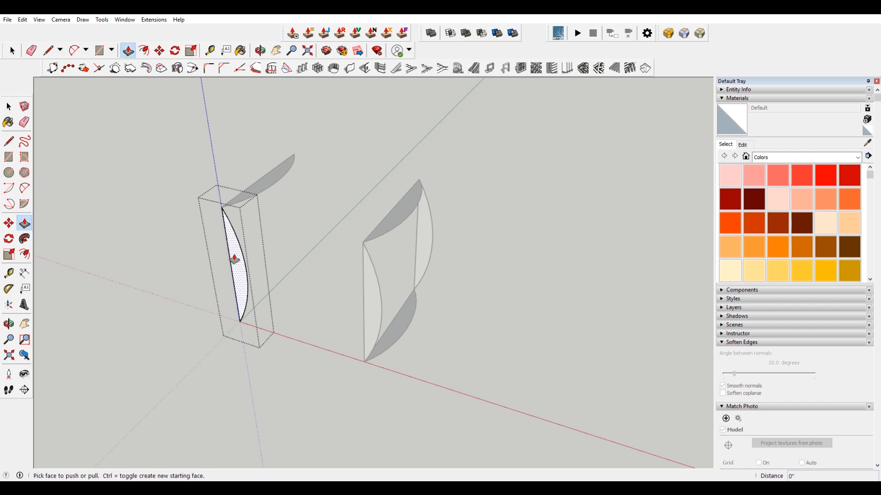
pyautogui.moveTo(235, 258); pyautogui.dragTo(292, 157)
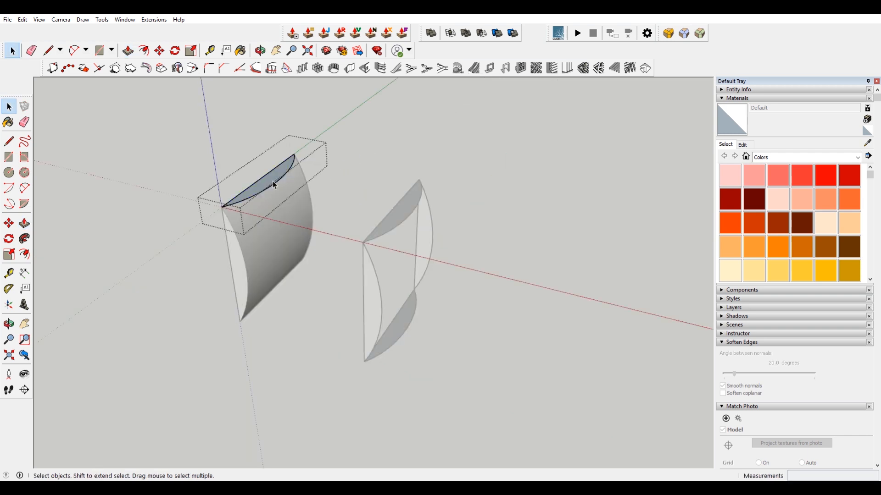
pyautogui.click(128, 50)
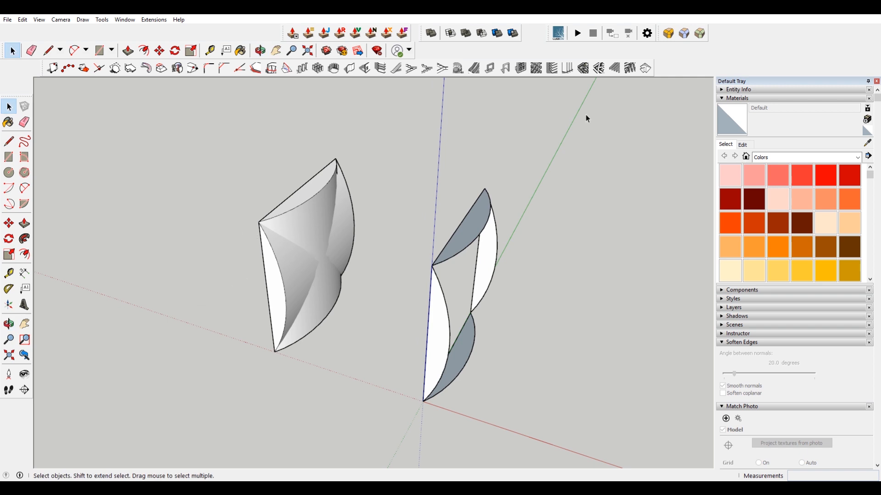
pyautogui.moveTo(511, 33)
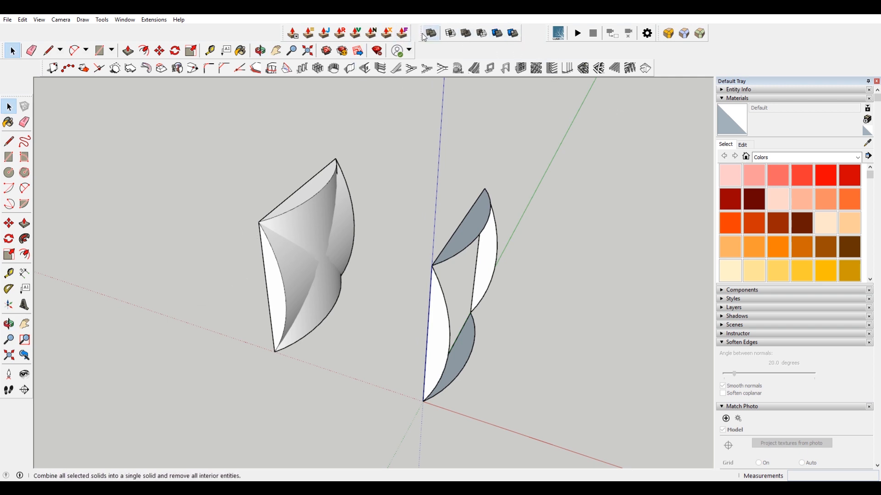
pyautogui.moveTo(611, 56)
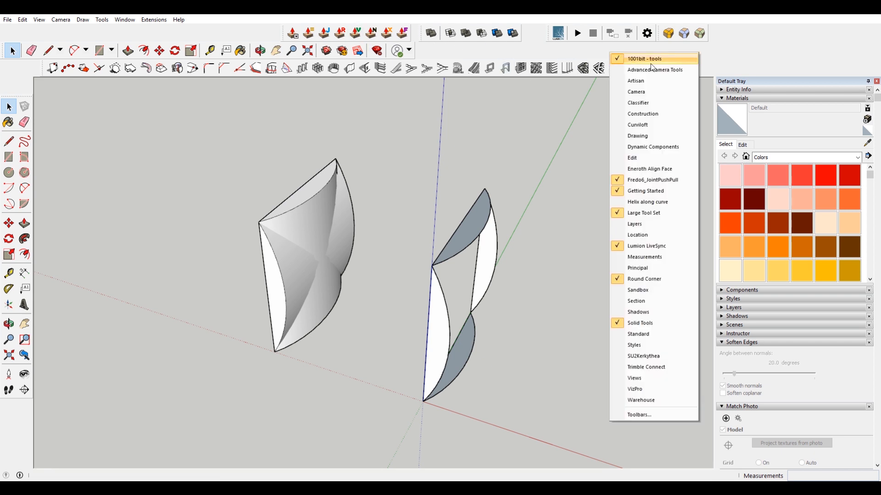
pyautogui.moveTo(650, 102)
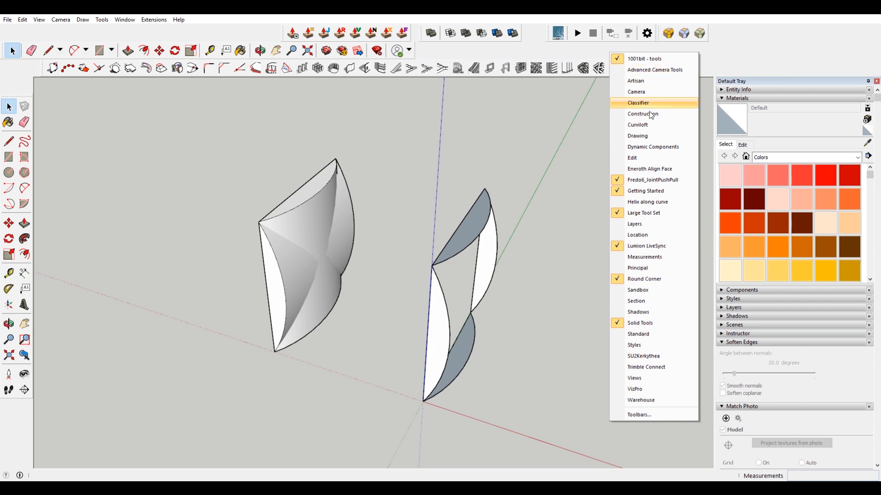
pyautogui.moveTo(636, 329)
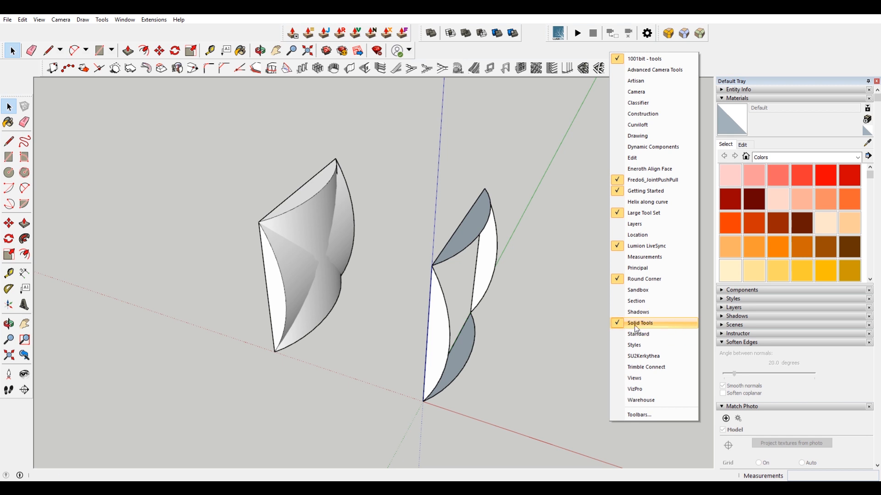
# Bring the Solid Tools toolbar on screen beside the overlapping arc solids.
pyautogui.click(639, 323)
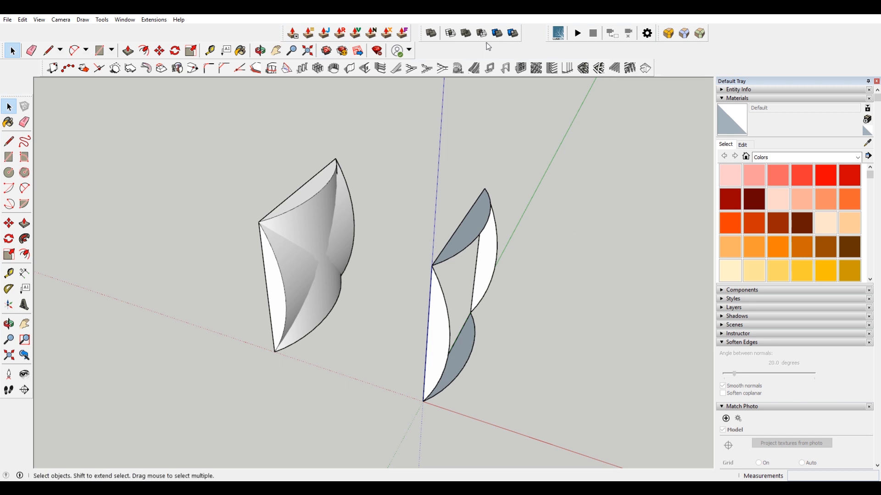
pyautogui.moveTo(450, 33)
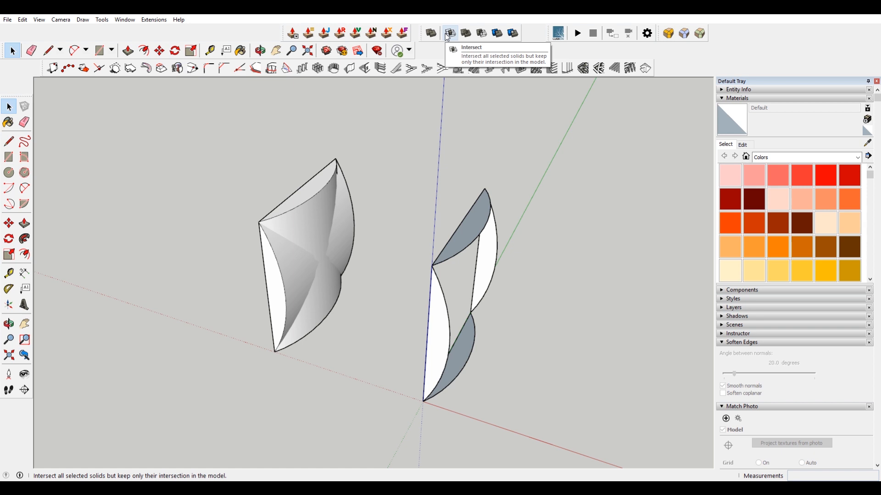
pyautogui.moveTo(453, 44)
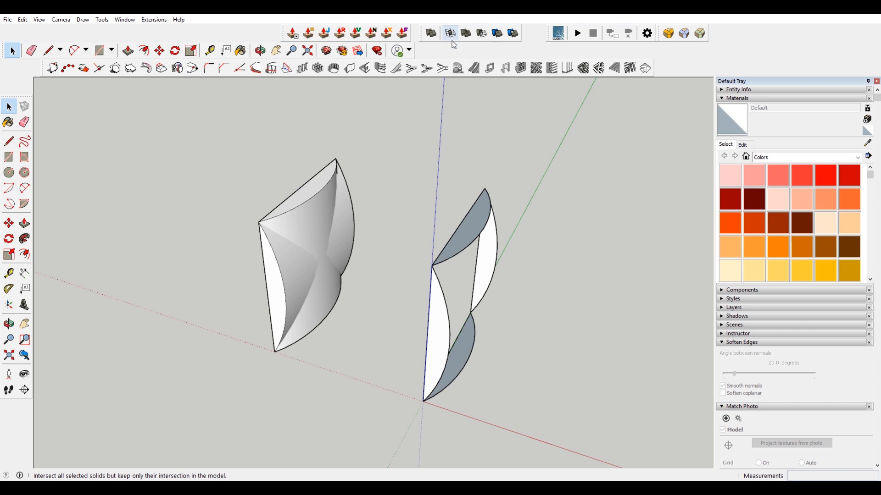
pyautogui.moveTo(450, 33)
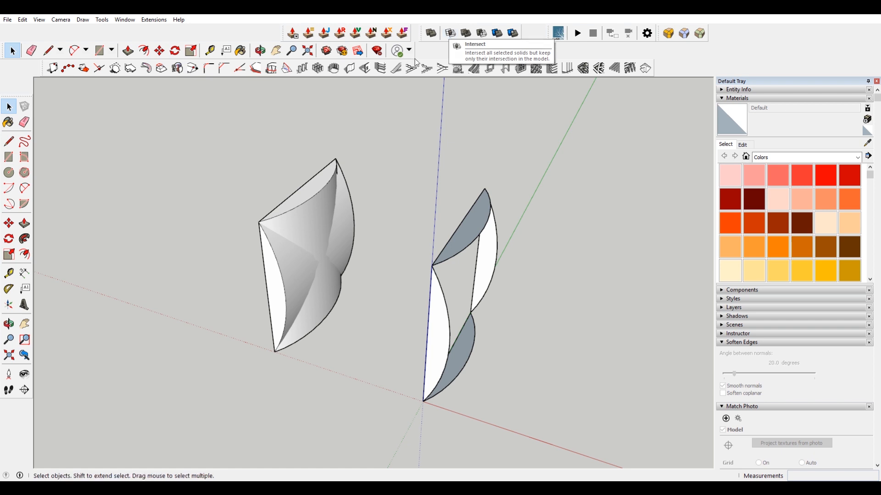
pyautogui.moveTo(313, 263)
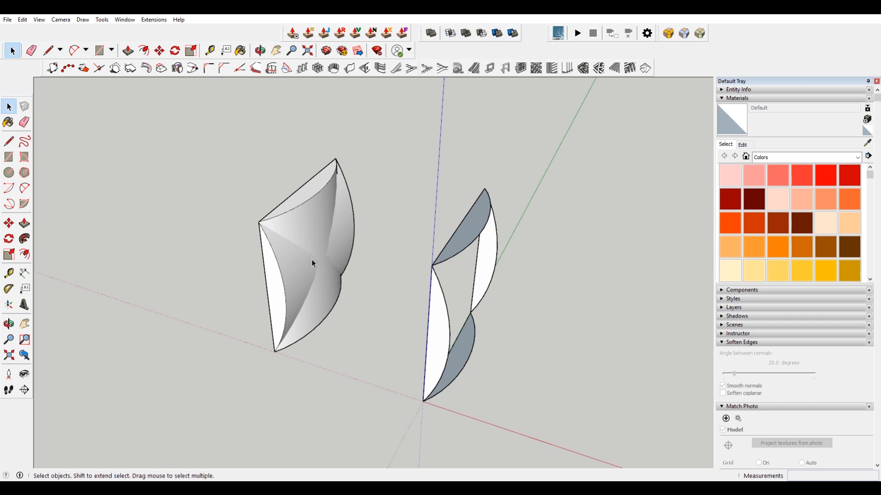
pyautogui.moveTo(292, 234)
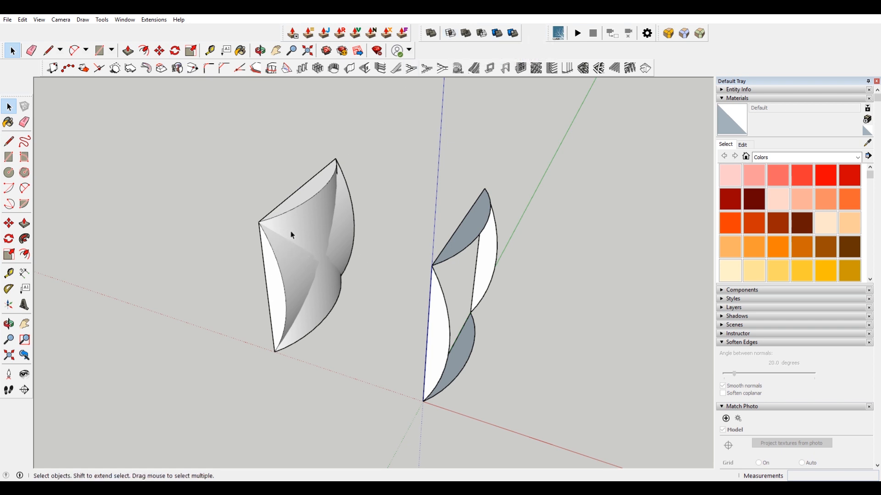
pyautogui.moveTo(351, 285)
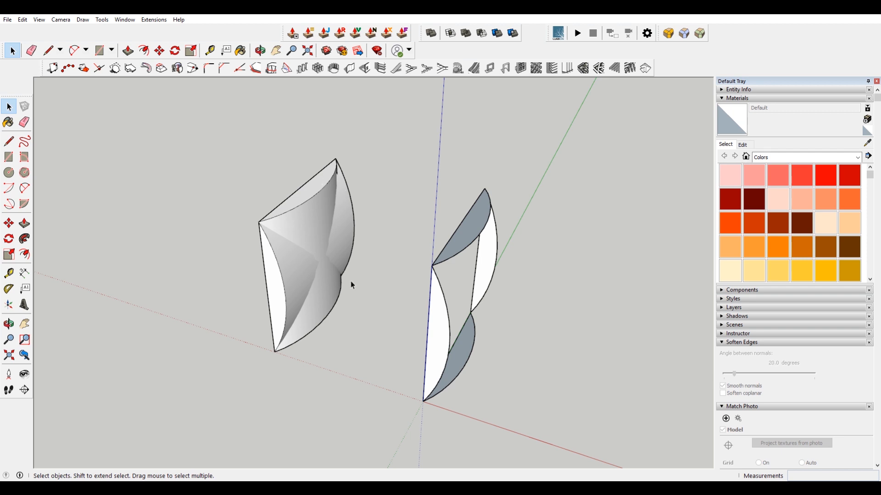
pyautogui.moveTo(457, 194)
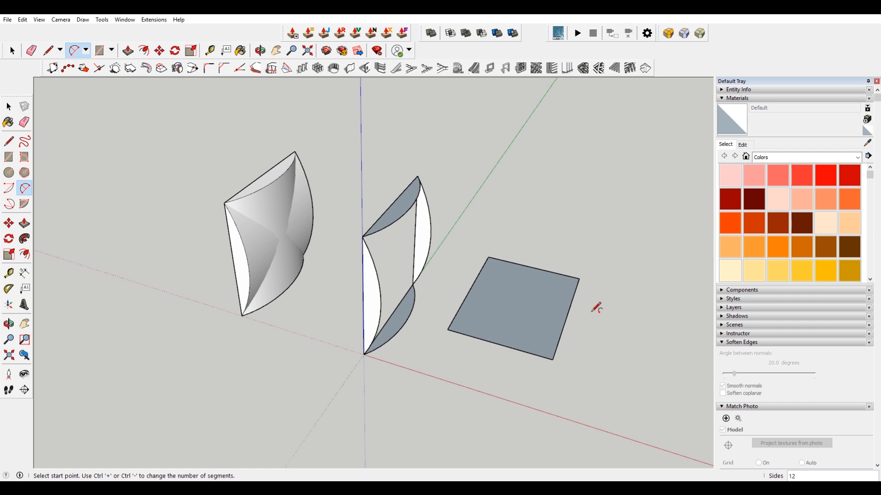
pyautogui.moveTo(588, 291)
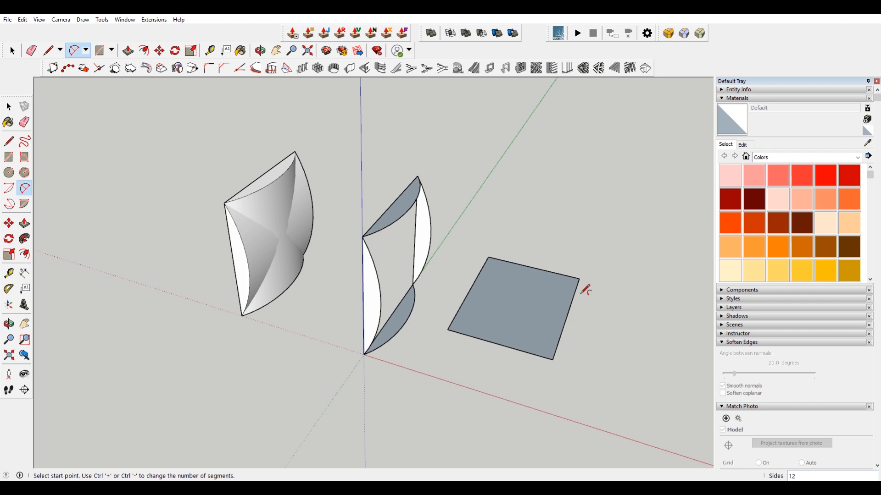
pyautogui.moveTo(580, 197)
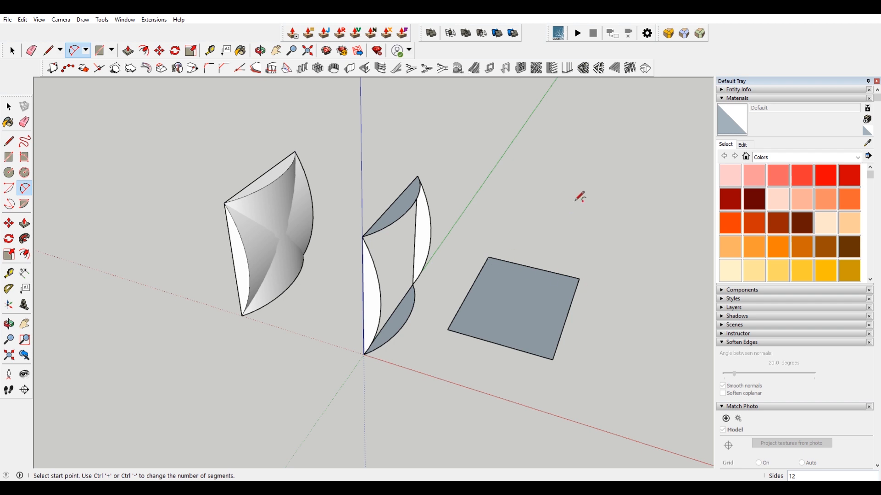
pyautogui.moveTo(387, 164)
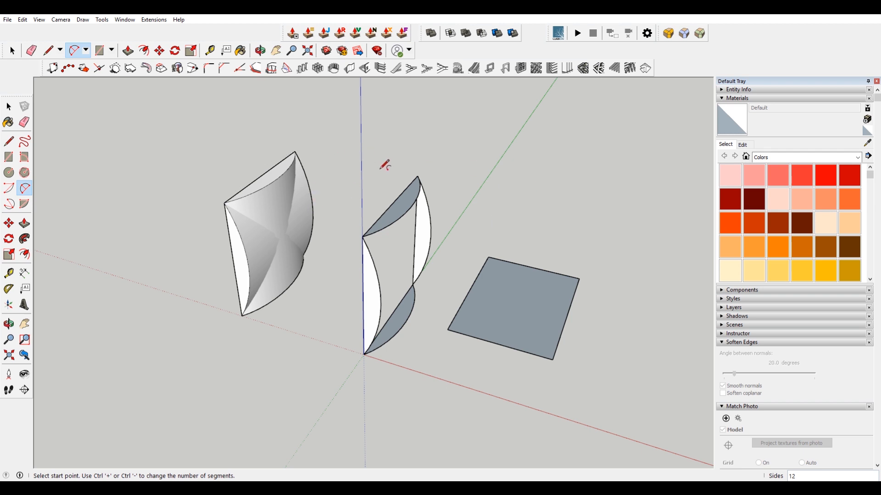
pyautogui.moveTo(352, 171)
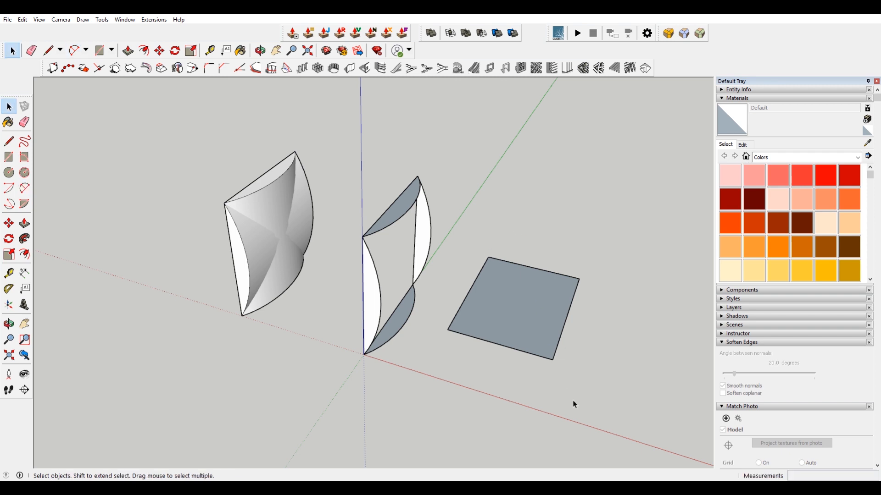
pyautogui.moveTo(574, 404); pyautogui.dragTo(454, 220)
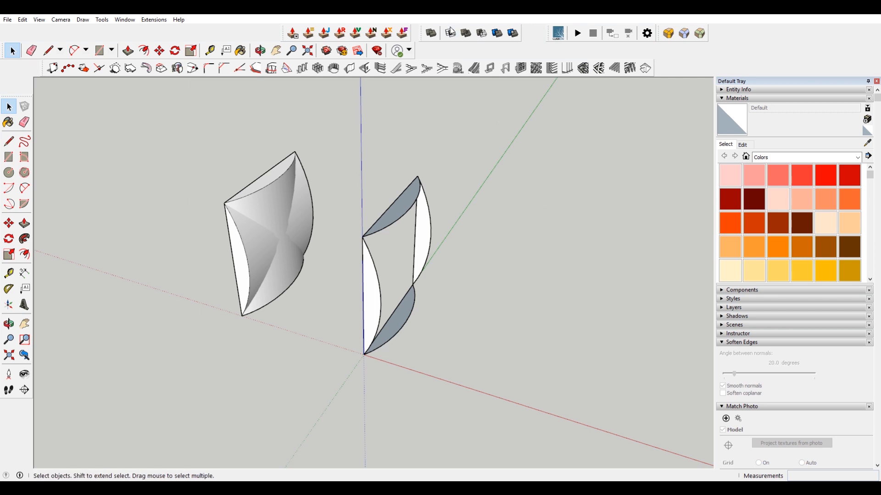
# Run Solid Tools Intersect on the two overlapping arc solids.
pyautogui.click(450, 33)
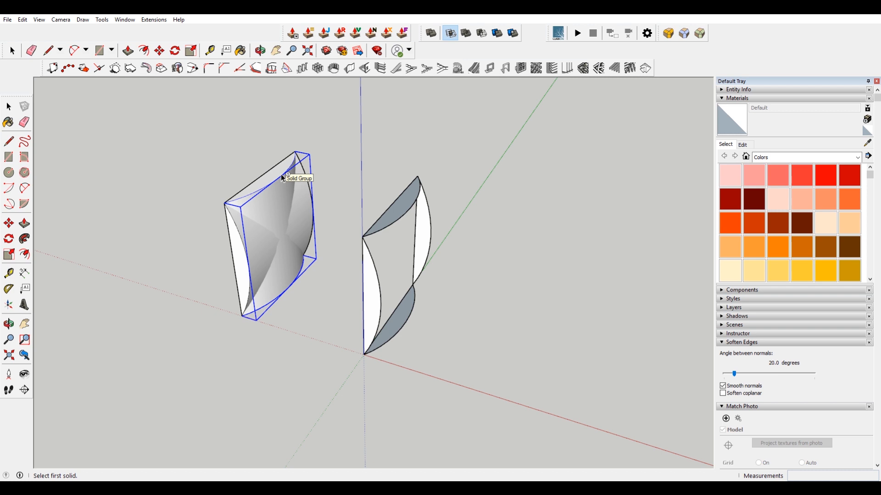
pyautogui.click(260, 49)
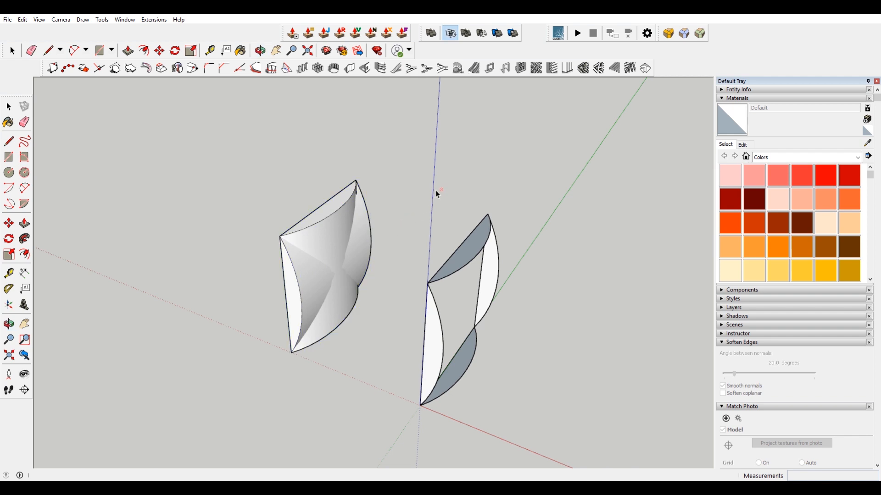
pyautogui.moveTo(462, 297)
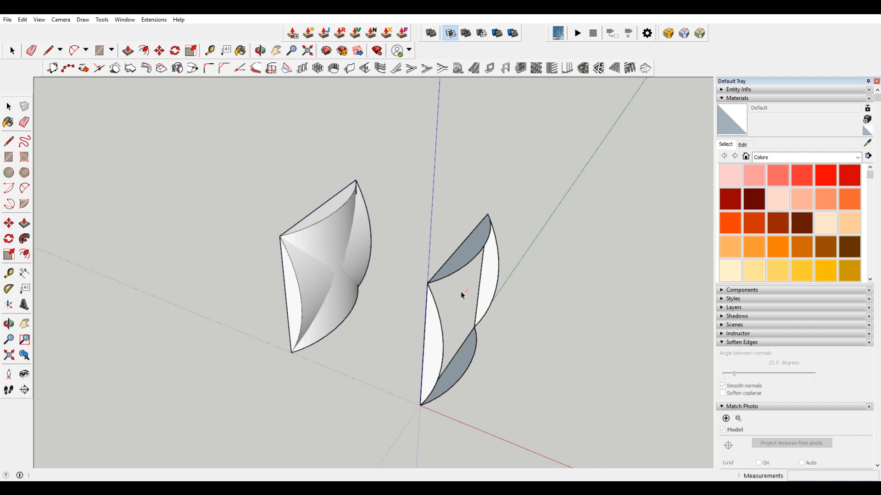
pyautogui.moveTo(399, 249)
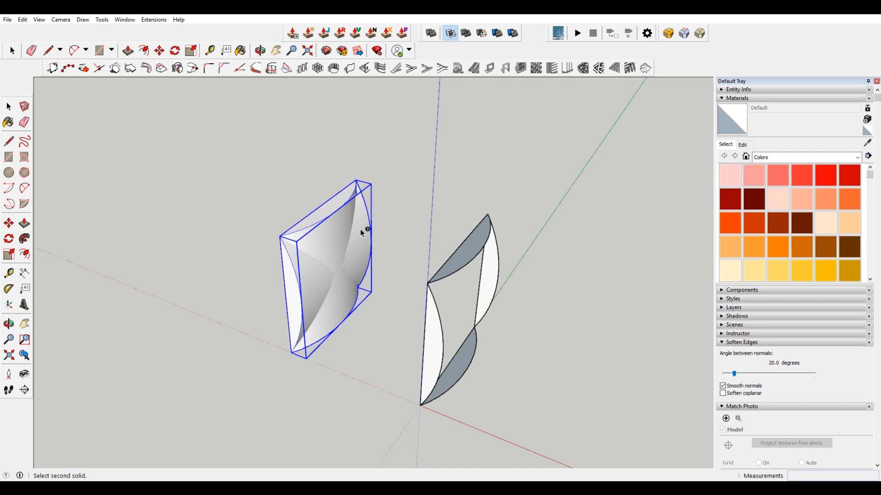
pyautogui.moveTo(362, 233)
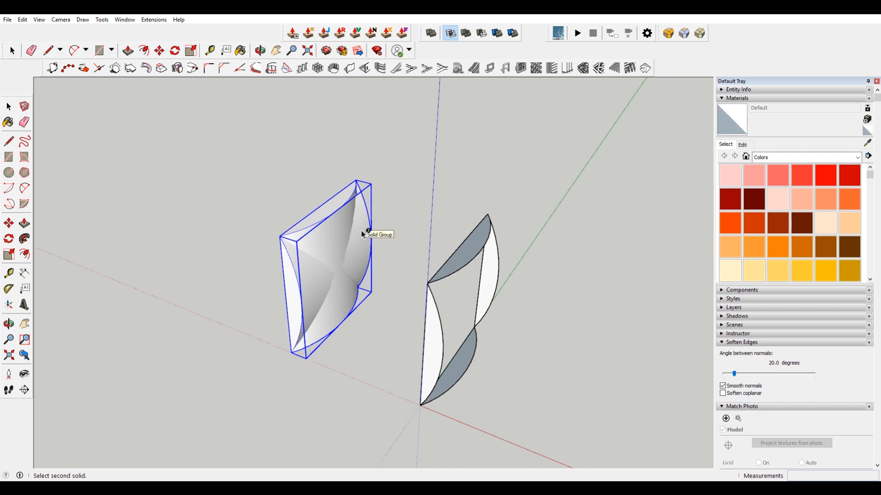
pyautogui.moveTo(363, 225)
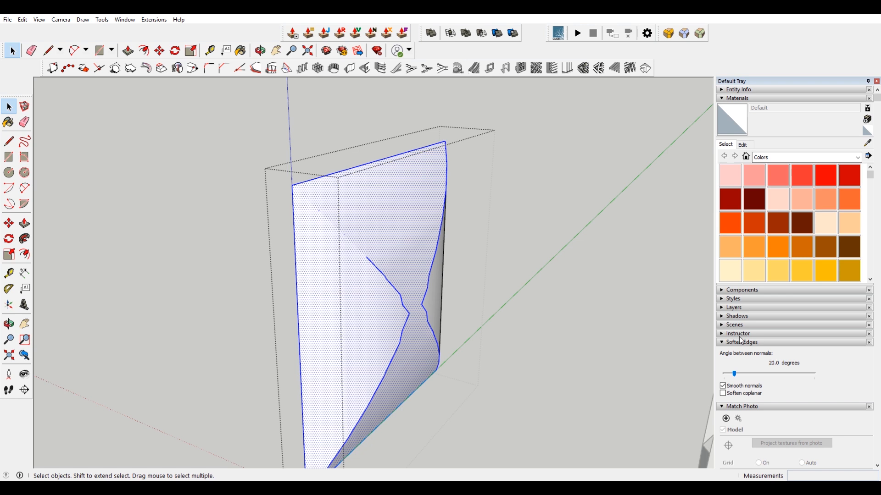
# Soften the panel's edges to about 73 degrees with smooth normals and deselect it.
pyautogui.moveTo(733, 373); pyautogui.dragTo(757, 374)
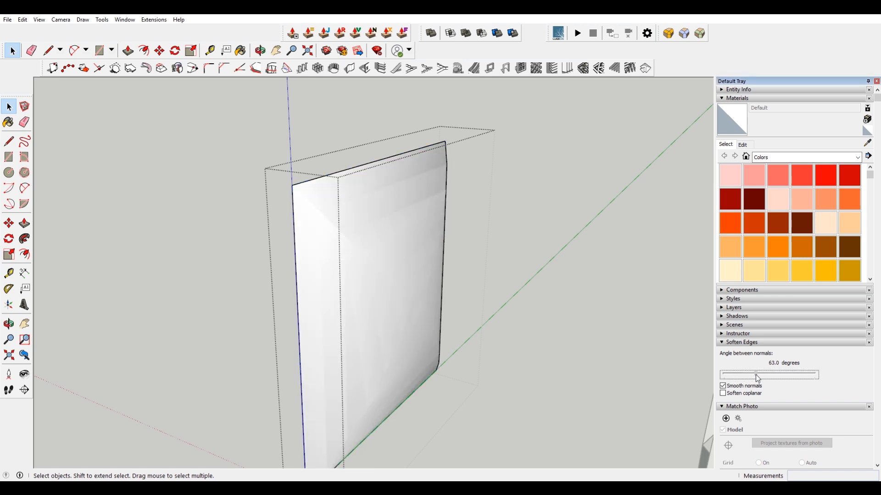
pyautogui.moveTo(757, 374); pyautogui.dragTo(761, 374)
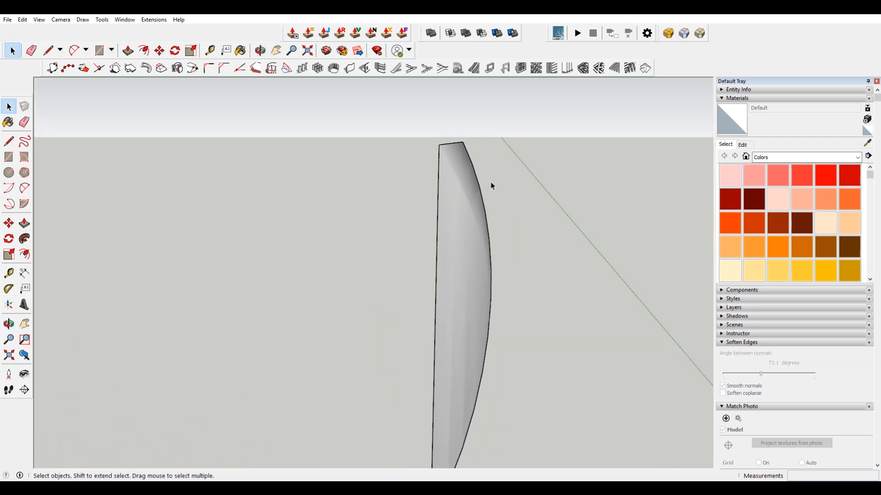
pyautogui.click(258, 51)
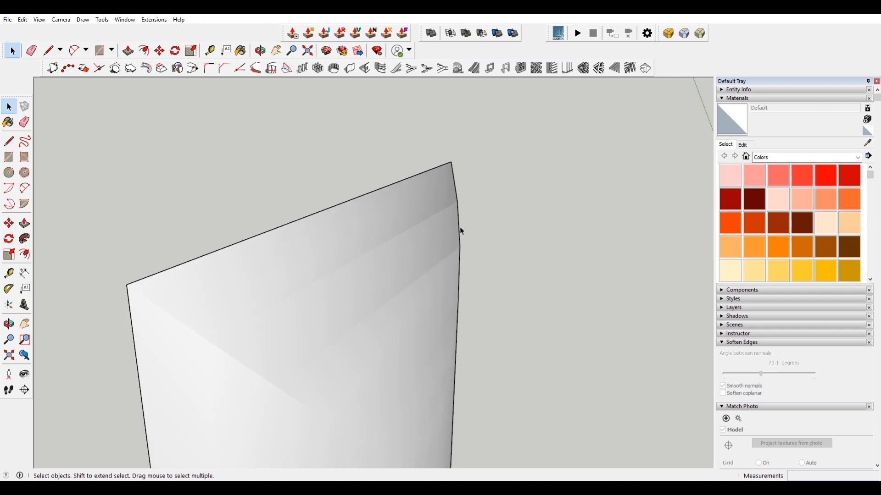
pyautogui.moveTo(308, 354)
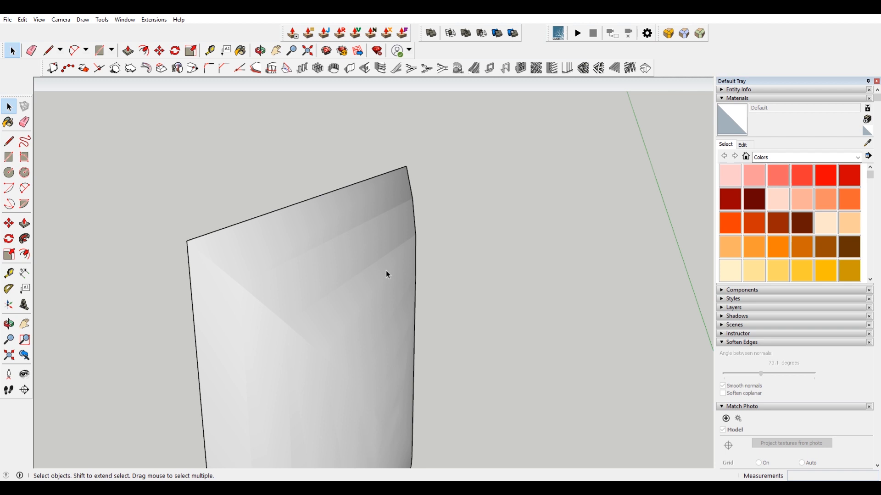
pyautogui.moveTo(422, 312)
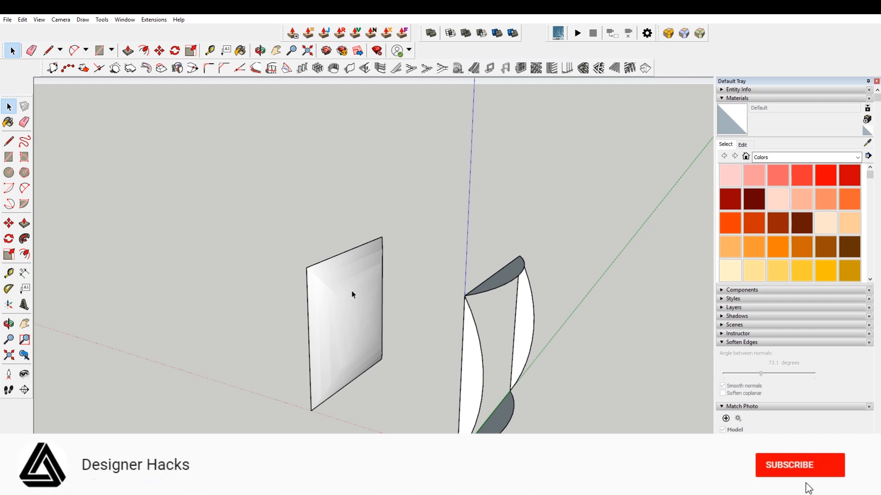
pyautogui.click(798, 464)
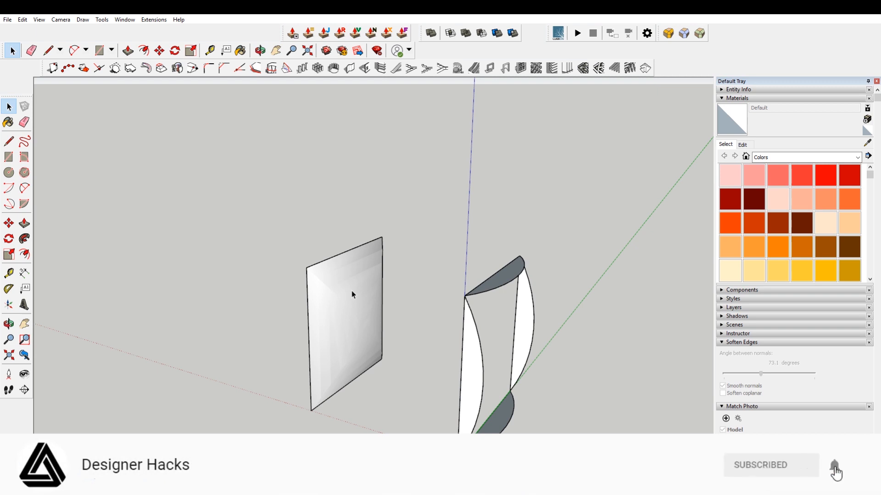
pyautogui.click(834, 465)
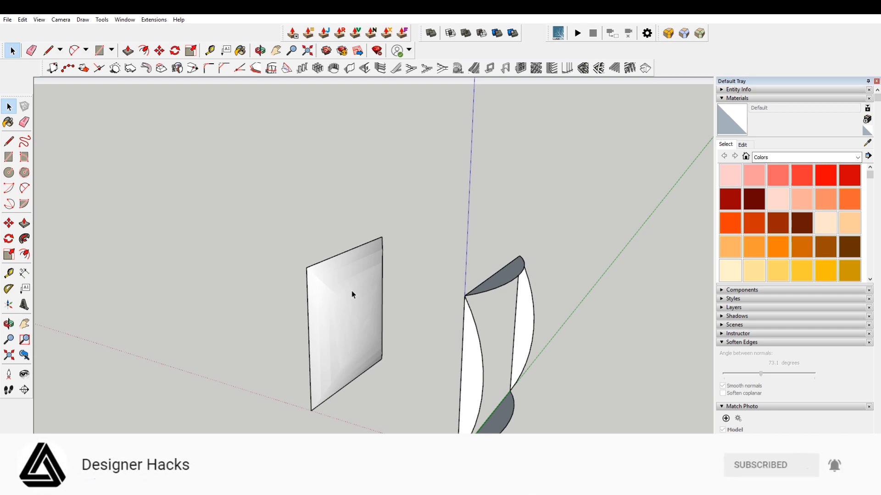